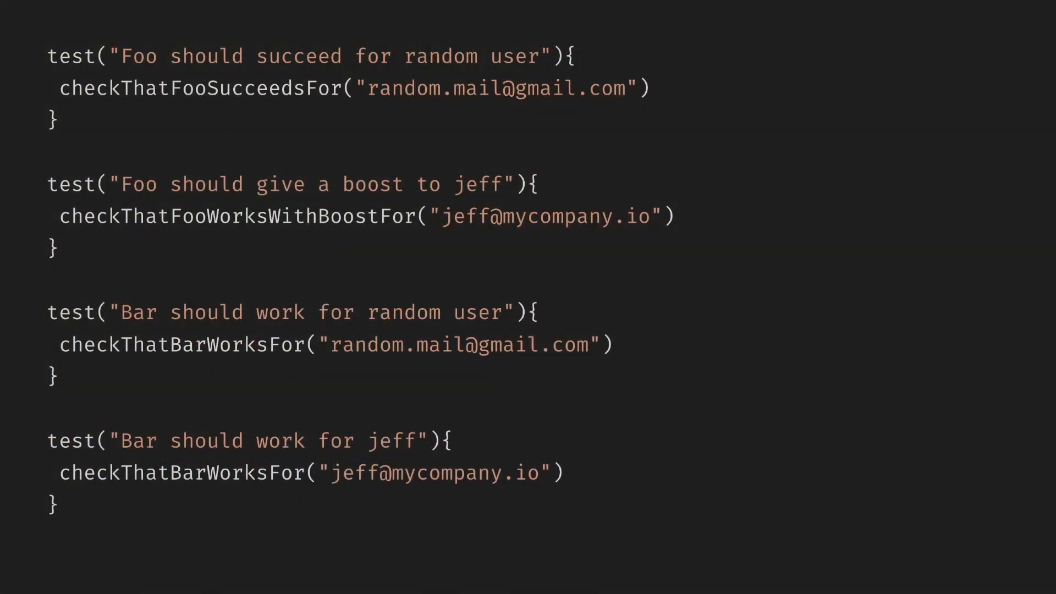
mouse_move(209, 82)
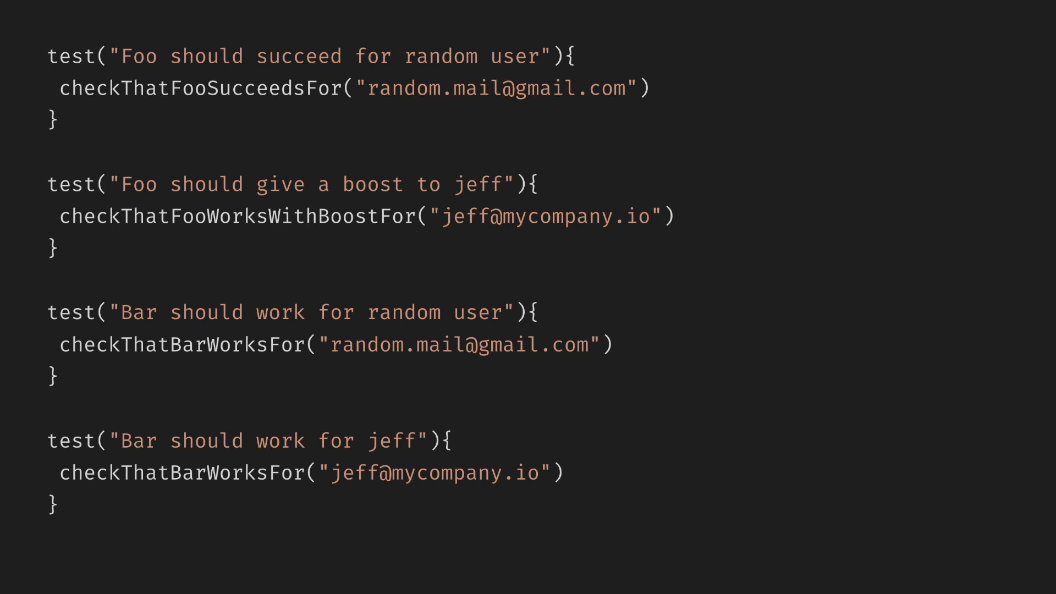
mouse_move(463, 223)
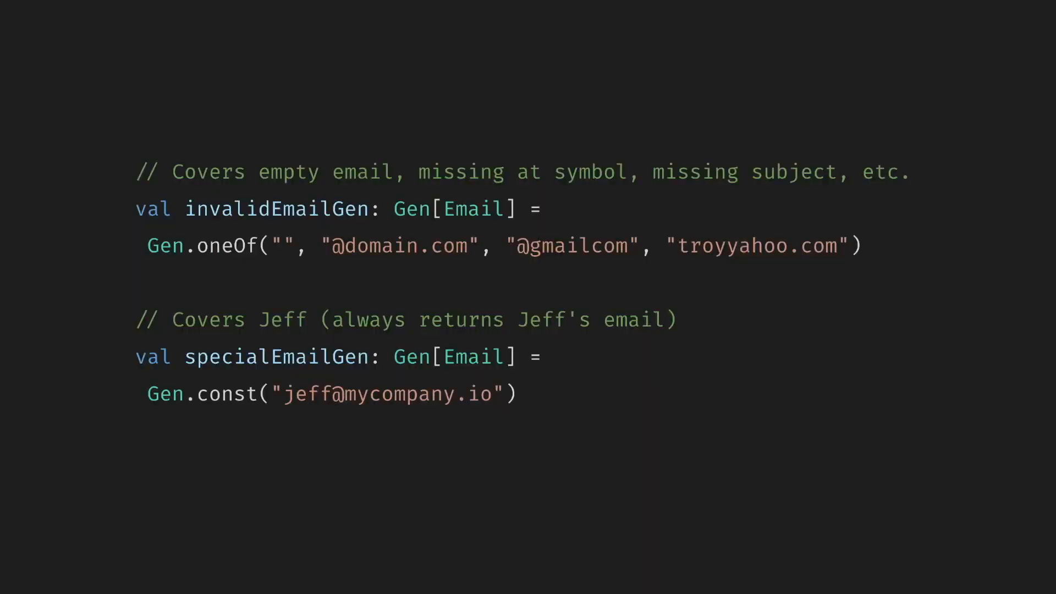
mouse_move(411, 295)
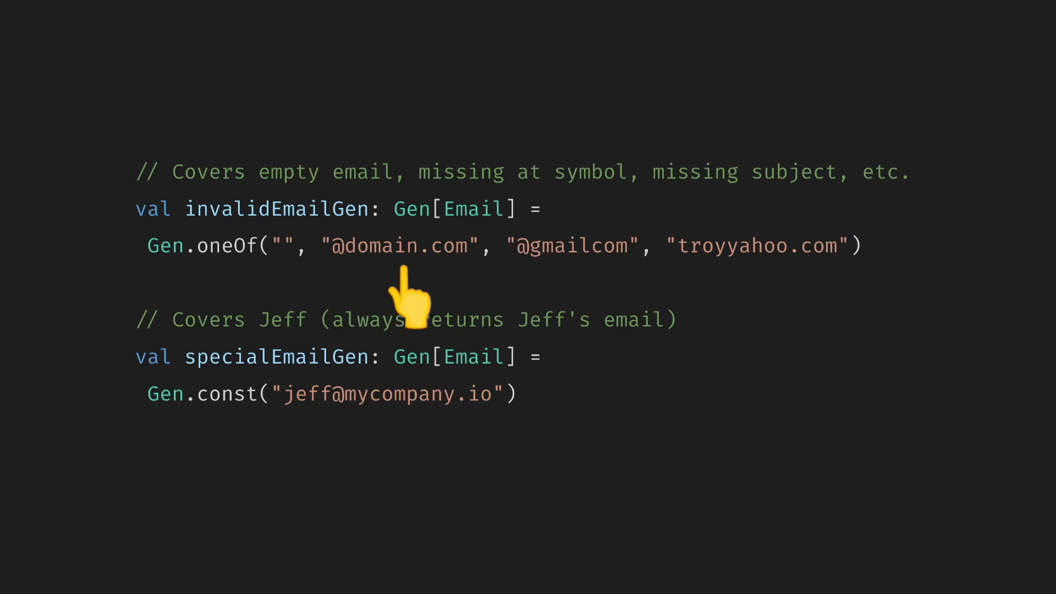
mouse_move(866, 307)
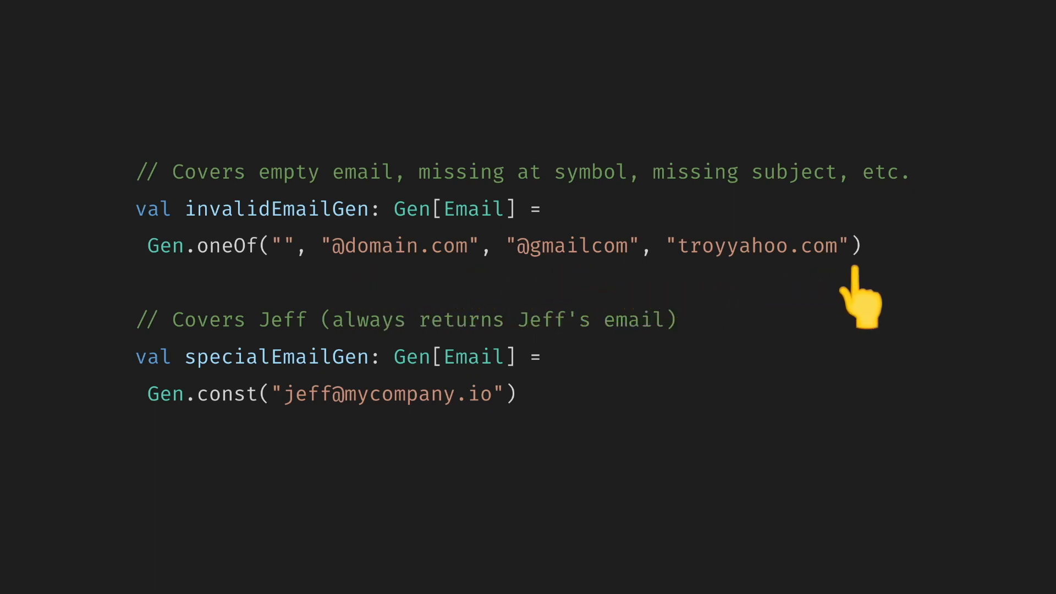
mouse_move(216, 438)
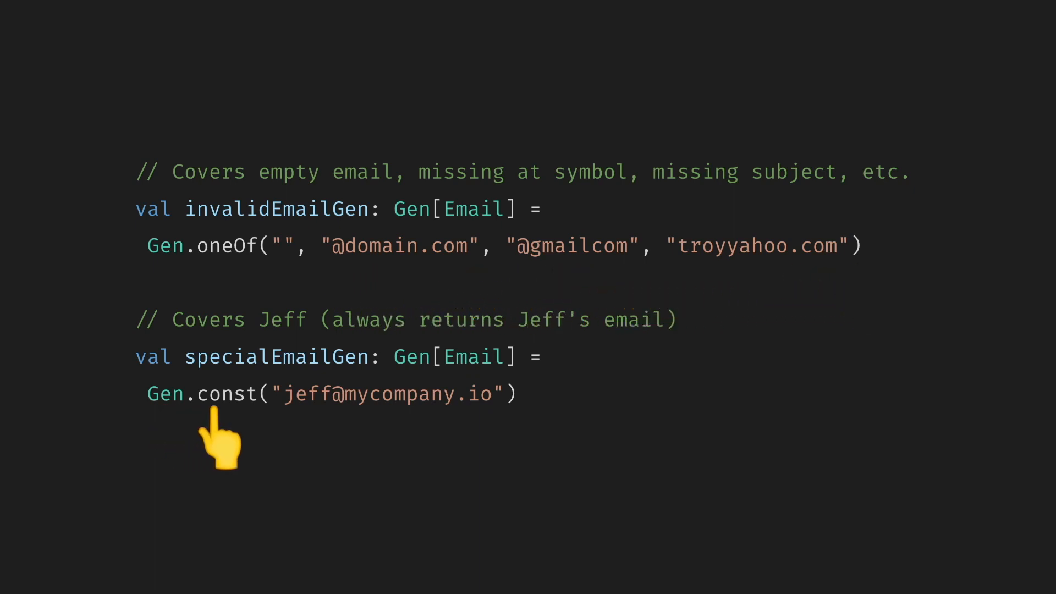
mouse_move(444, 448)
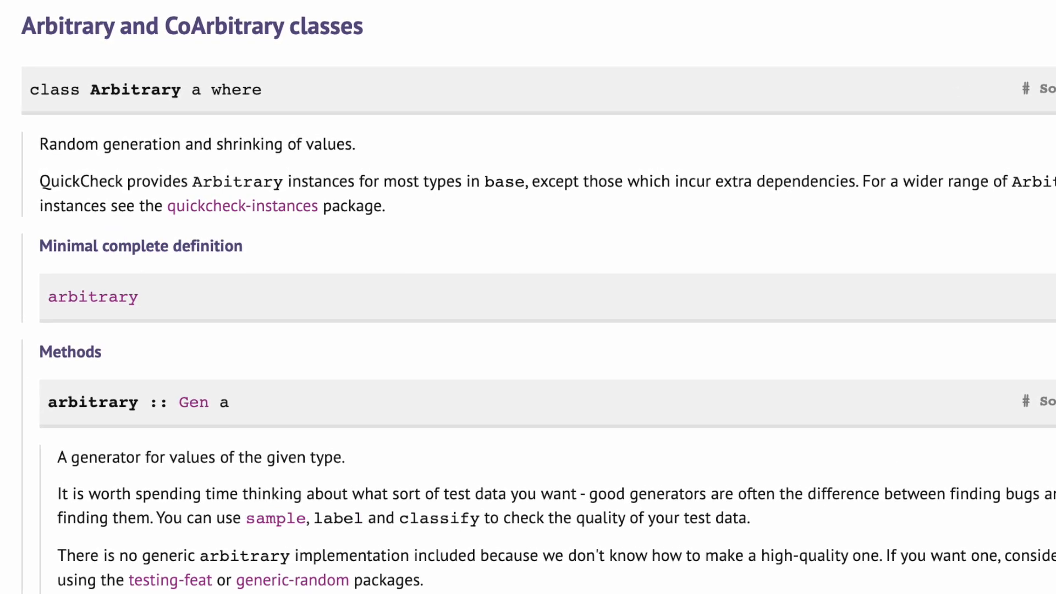
scroll("down", 3)
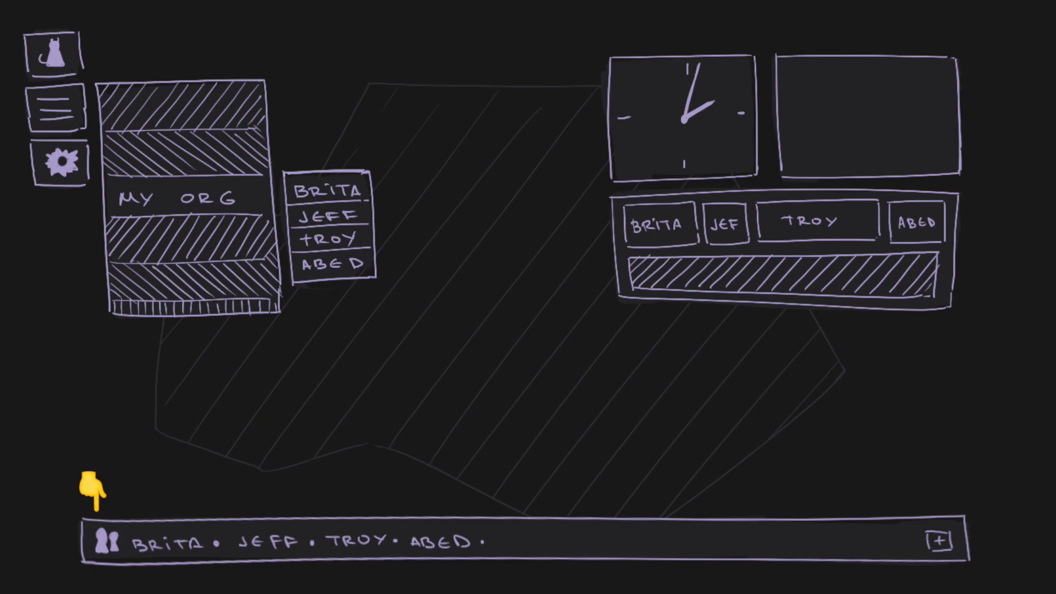
mouse_move(797, 330)
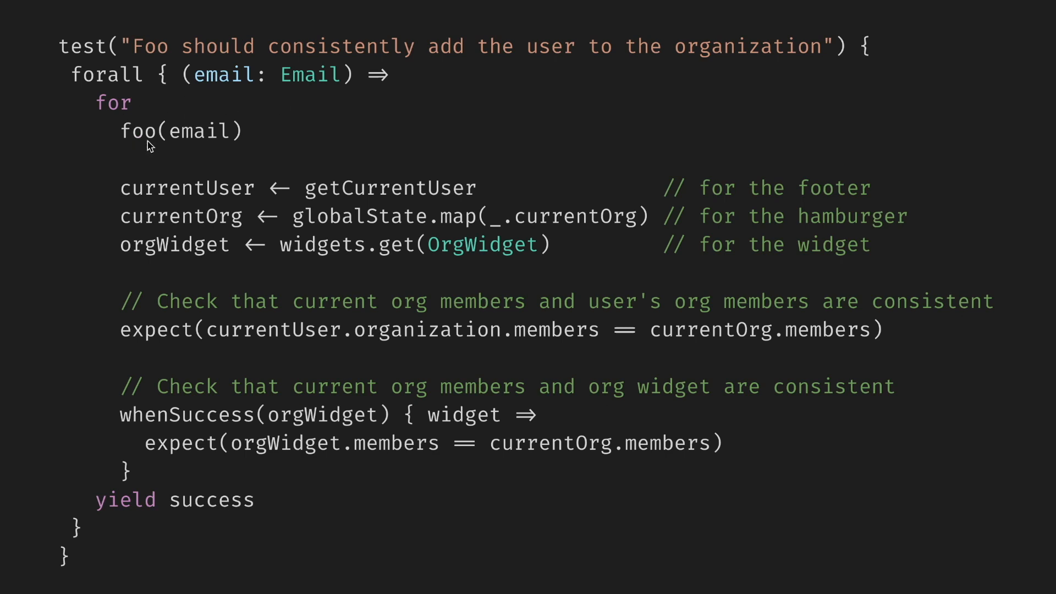
mouse_move(517, 169)
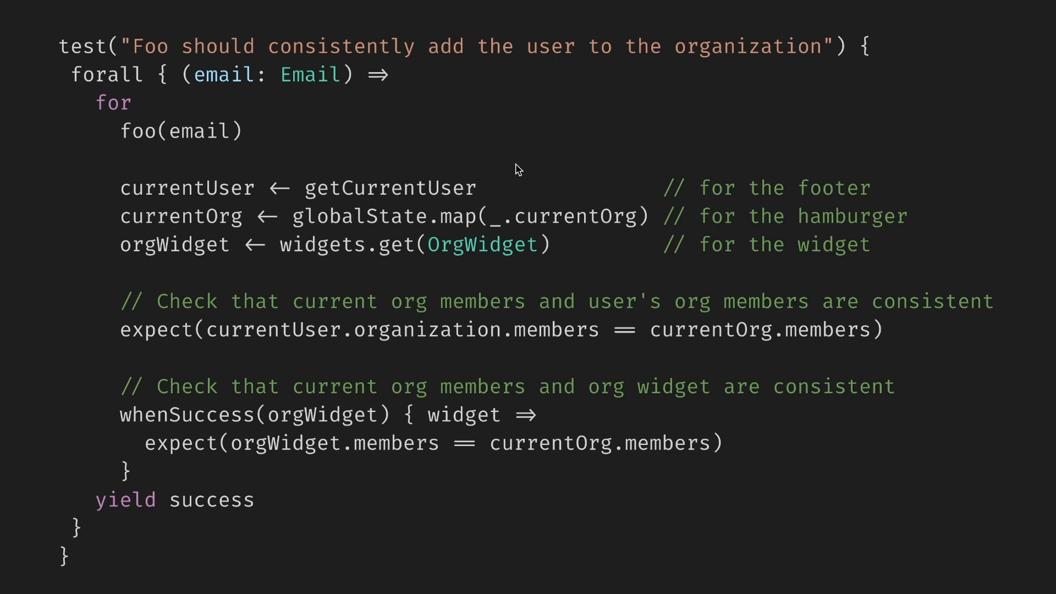
mouse_move(800, 189)
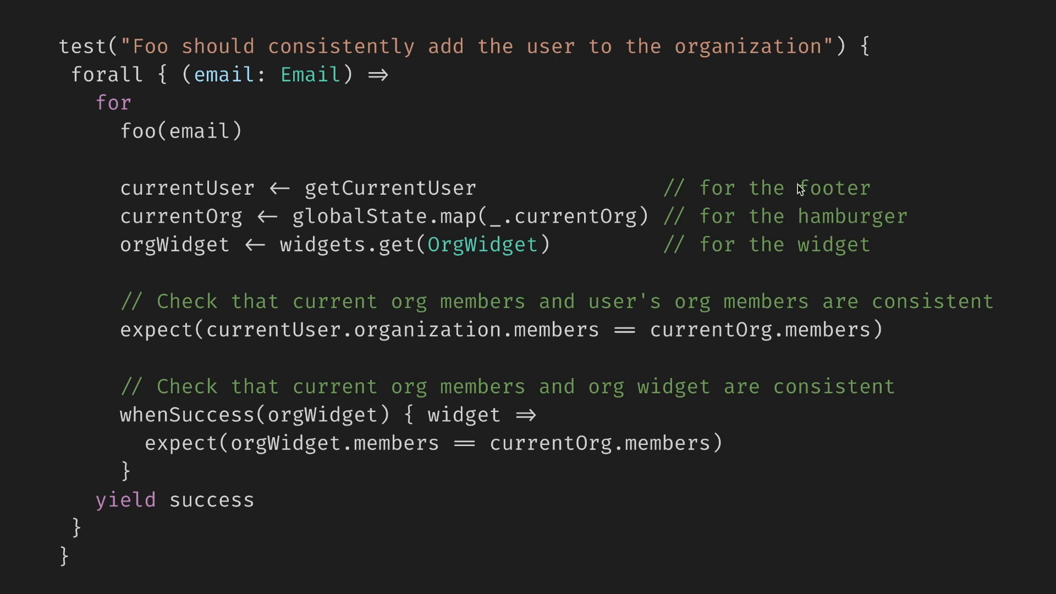
mouse_move(672, 243)
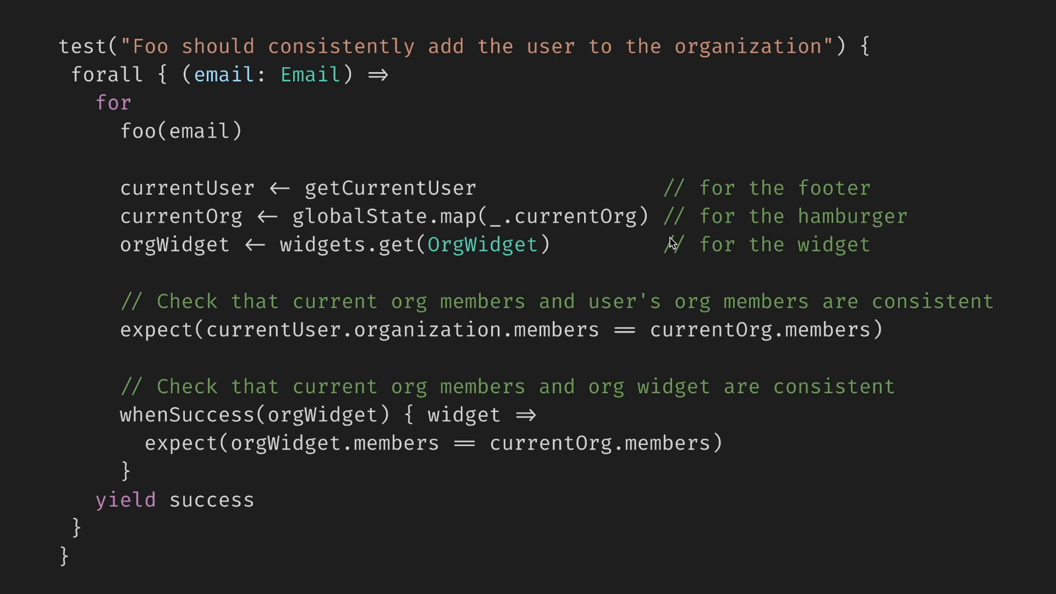
mouse_move(457, 316)
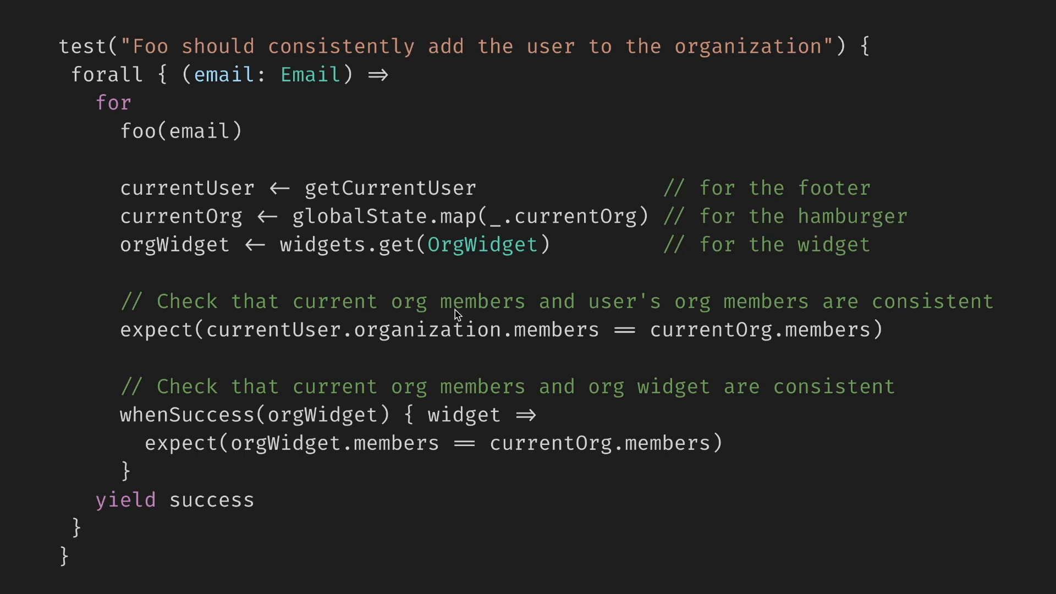
mouse_move(730, 377)
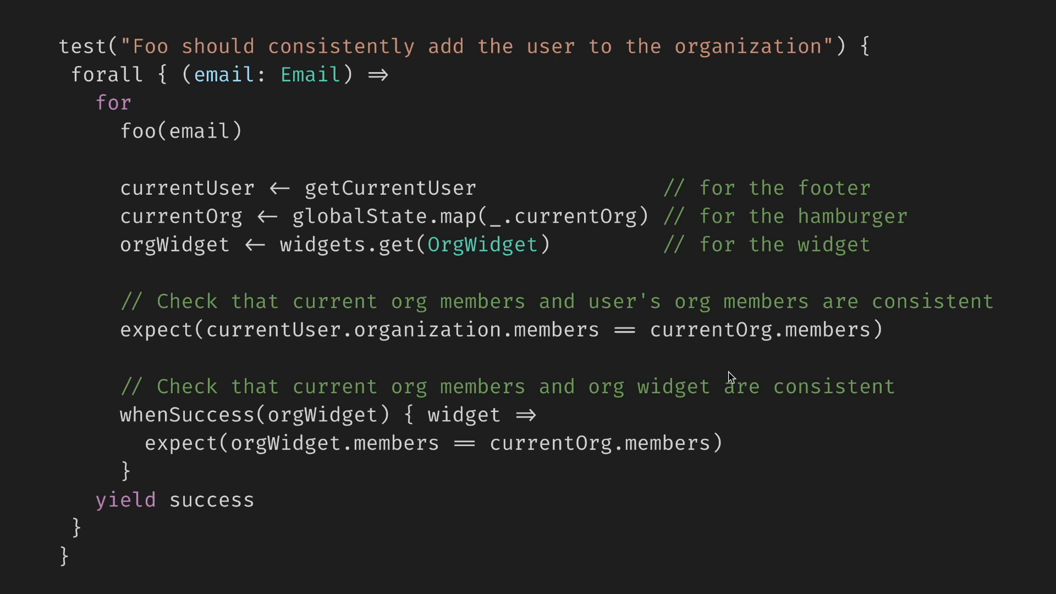
mouse_move(281, 402)
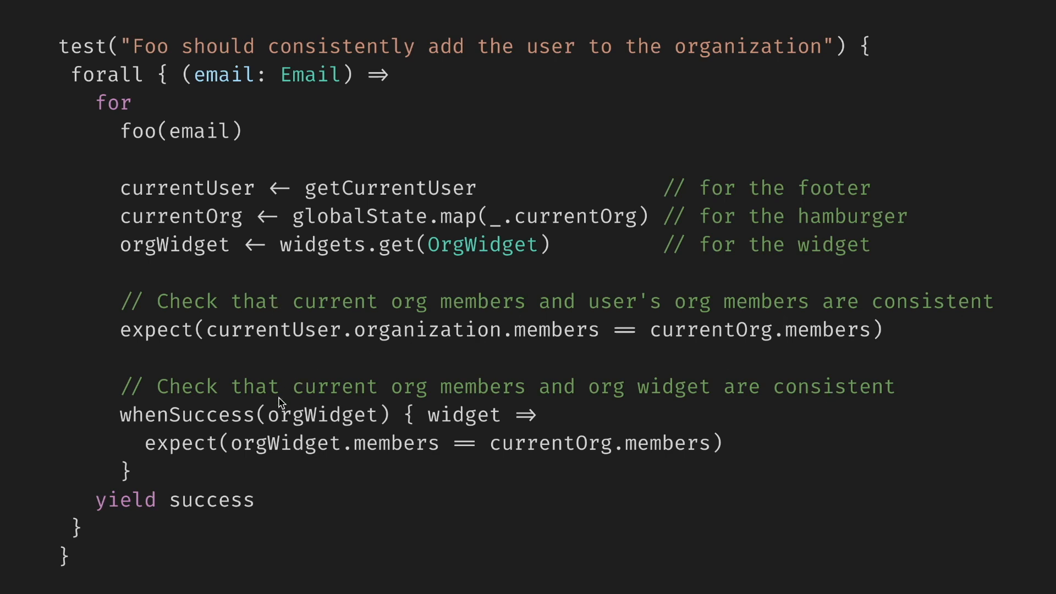